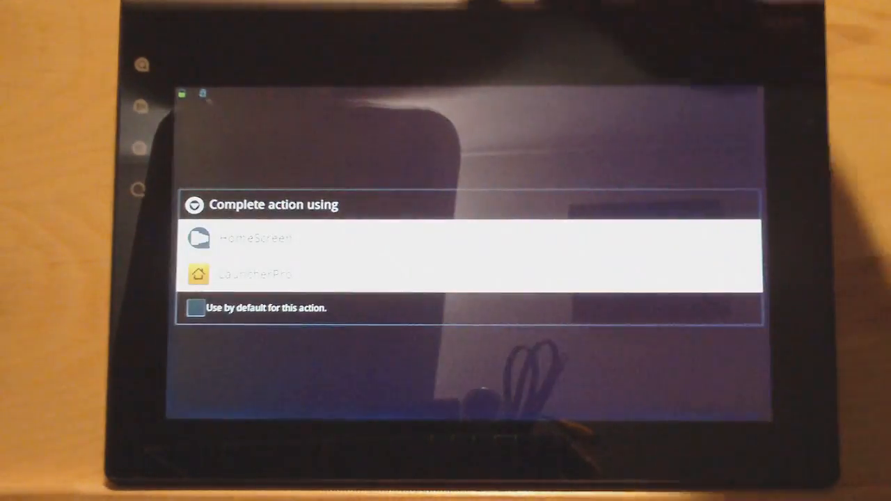
# Step: Choose HomeScreen in the 'Complete action using' dialog to launch the Eden home panels
pyautogui.click(256, 273)
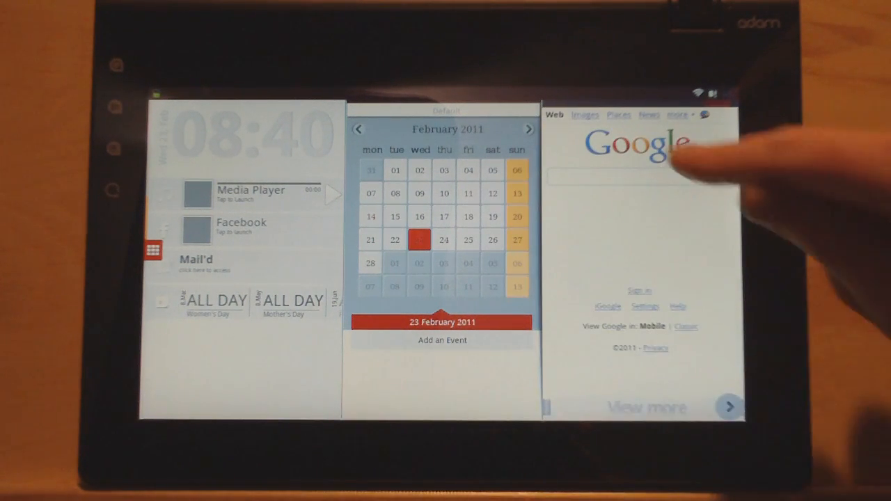
pyautogui.click(629, 175)
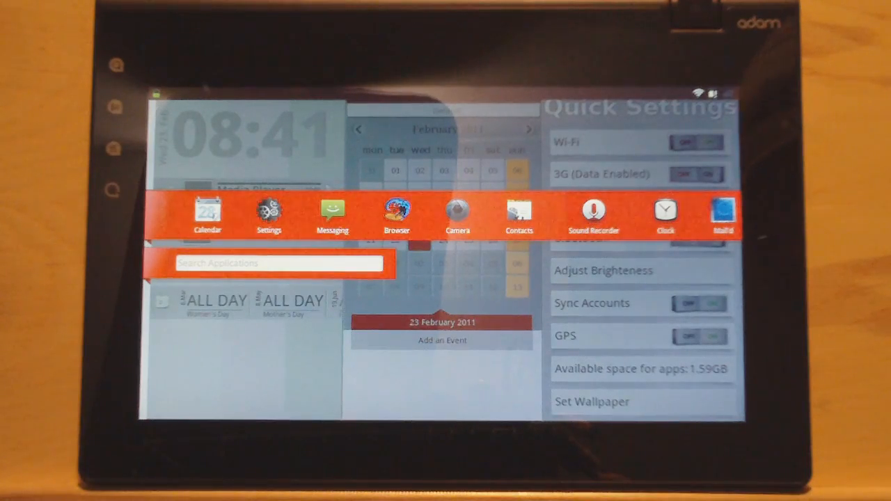
# Step: Reveal the later launcher apps such as Clock, Music, Maps and Latitude
pyautogui.hscroll(-3)
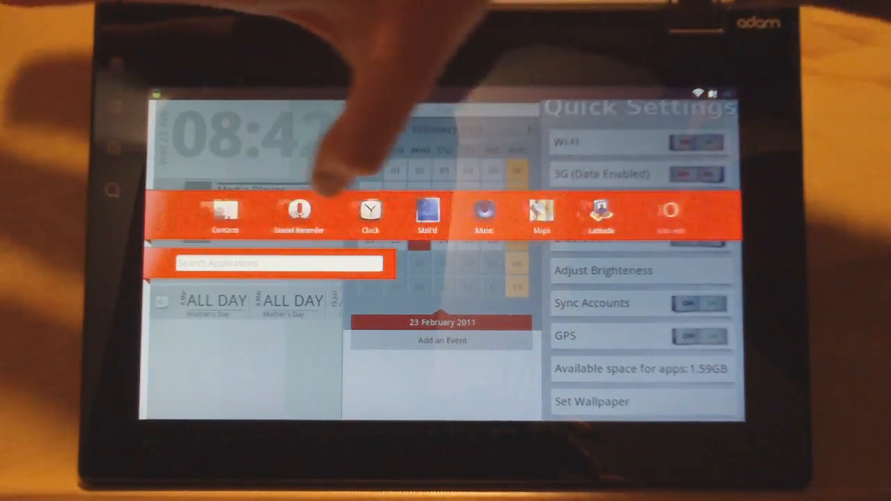
pyautogui.hscroll(-3)
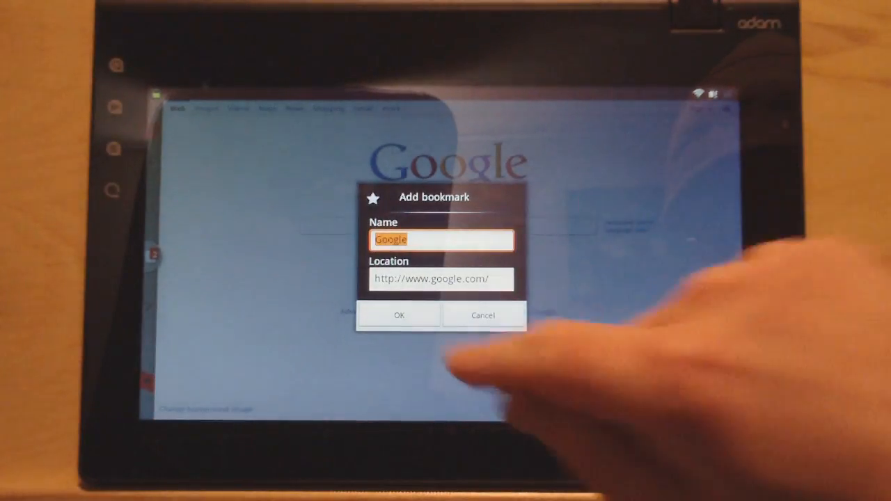
pyautogui.click(483, 315)
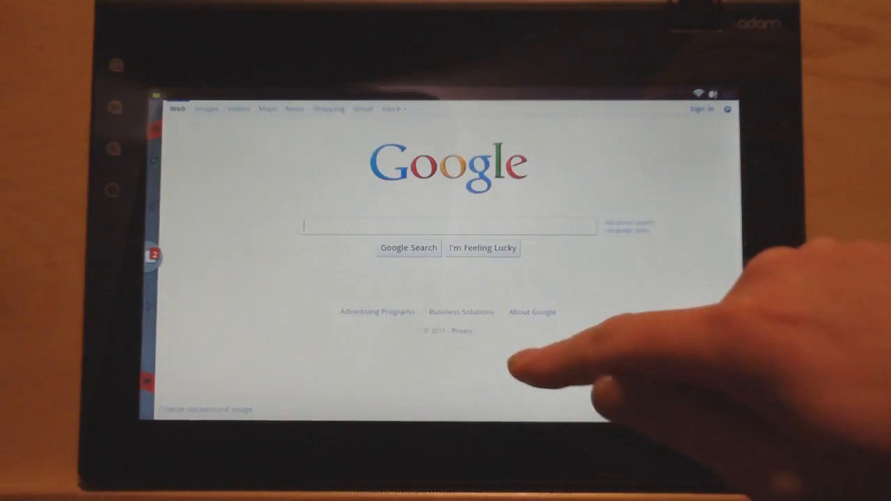
# Step: Activate the Google search box so the keyboard and suggestions appear
pyautogui.click(445, 226)
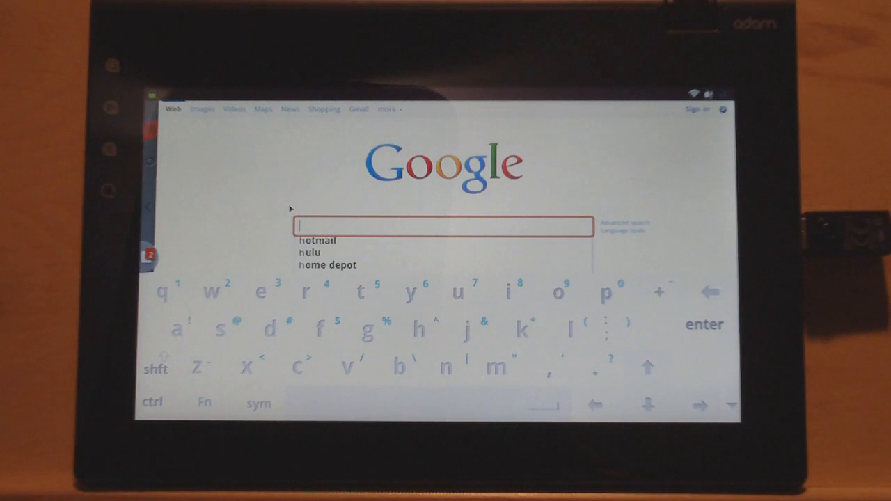
# Step: Search Google for 'the ebook read' and open The eBook Reader reviews result
pyautogui.write('the')
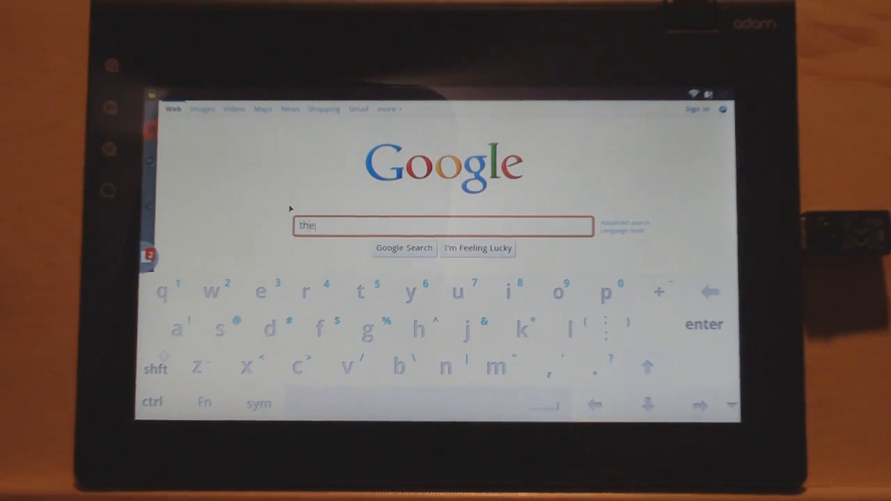
pyautogui.write('ebook reader\\')
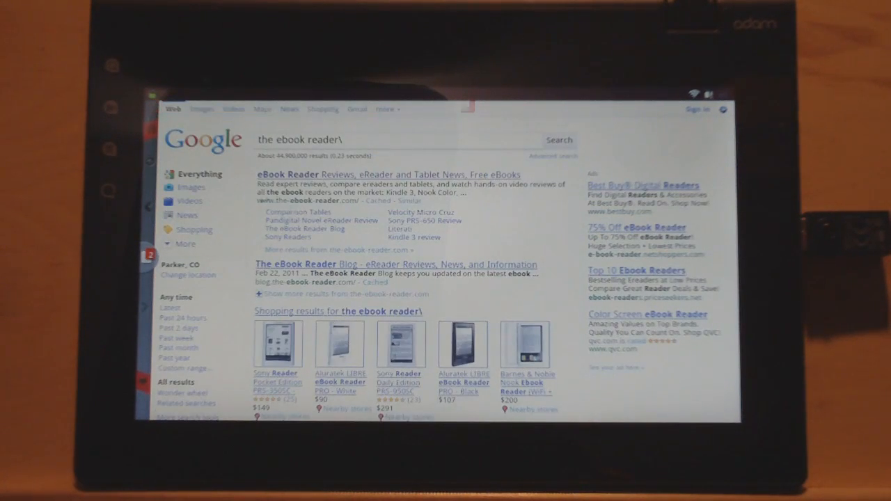
pyautogui.click(389, 175)
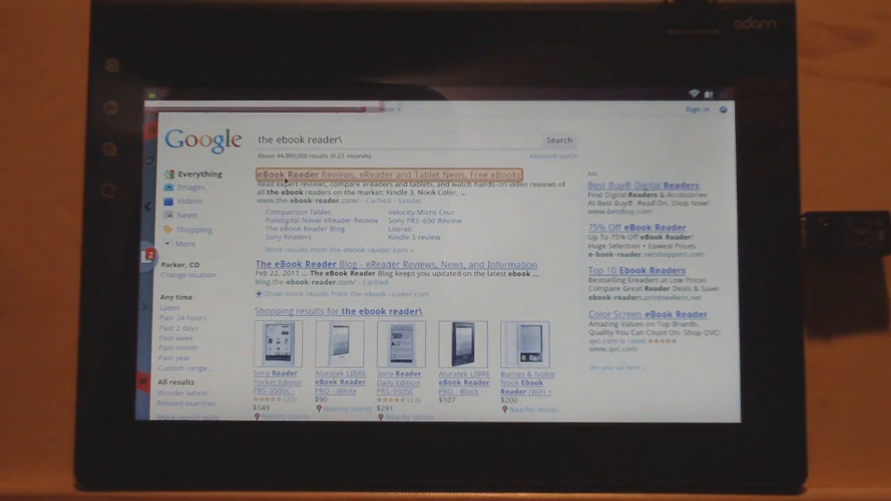
pyautogui.click(387, 175)
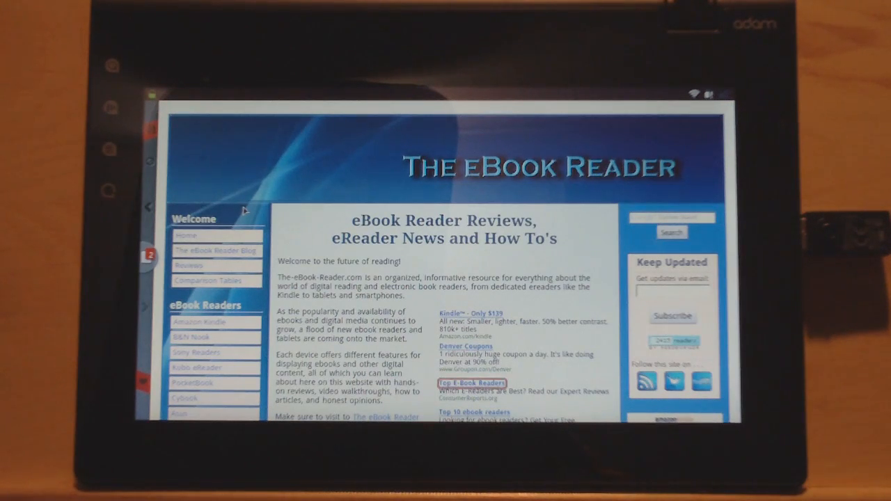
# Step: Scroll through the ebook readers article's Electronic Paper and Color eReaders sections
pyautogui.scroll(-3)
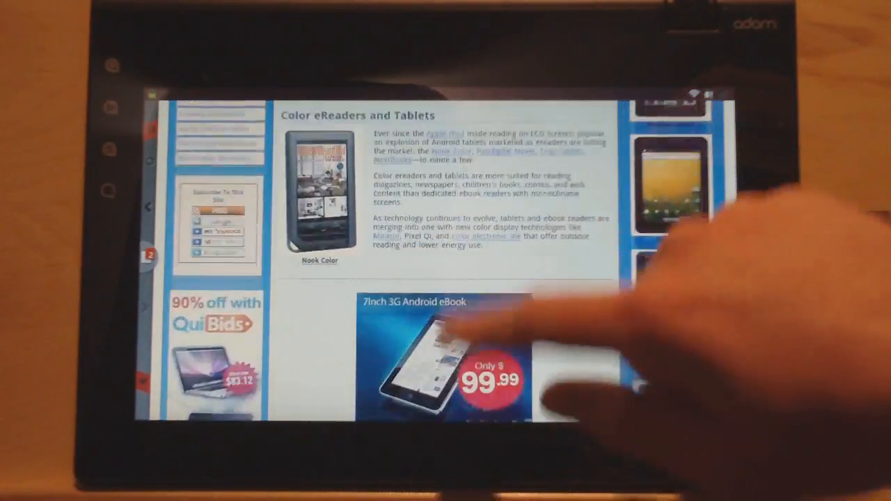
pyautogui.scroll(3)
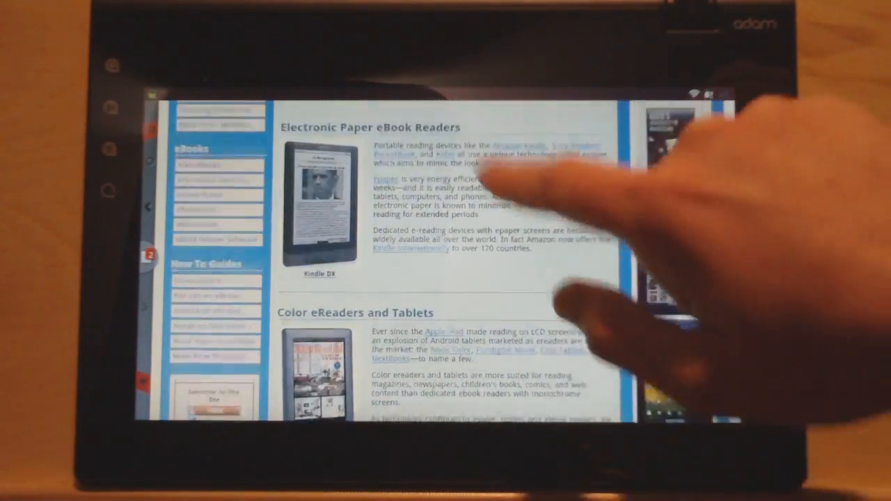
pyautogui.scroll(3)
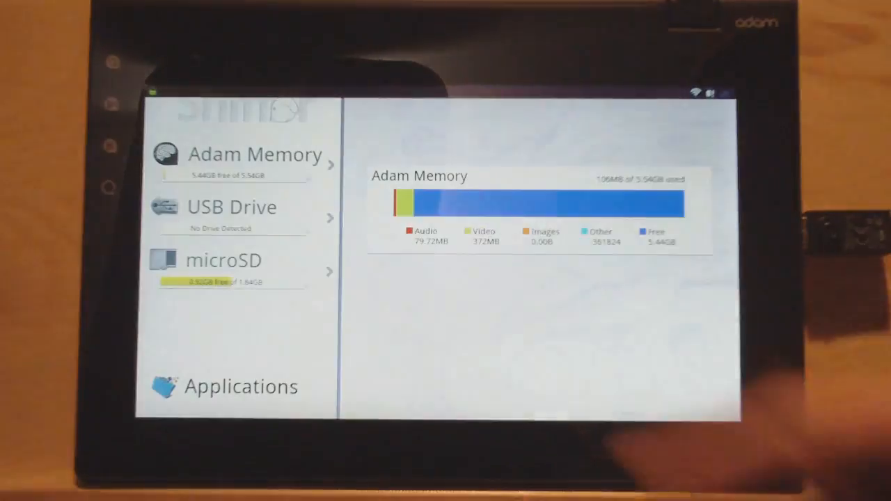
# Step: Browse the microSD card's folder listing and enter one of its folders
pyautogui.click(223, 260)
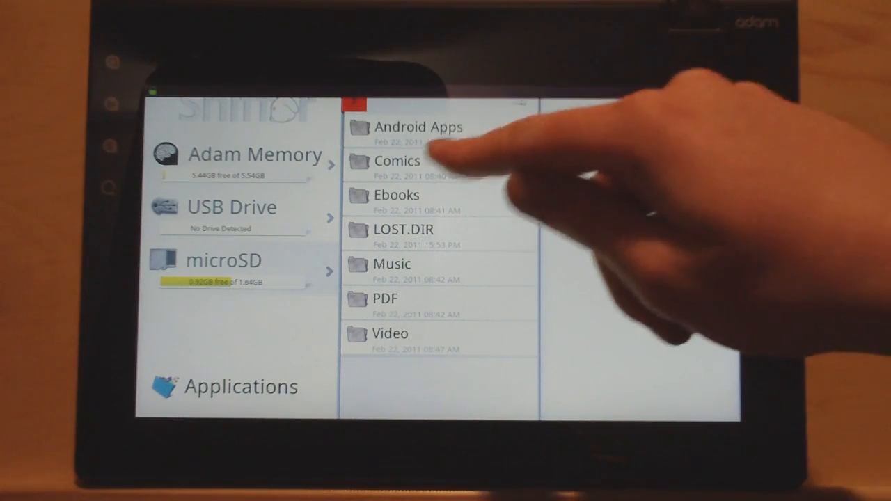
pyautogui.click(418, 127)
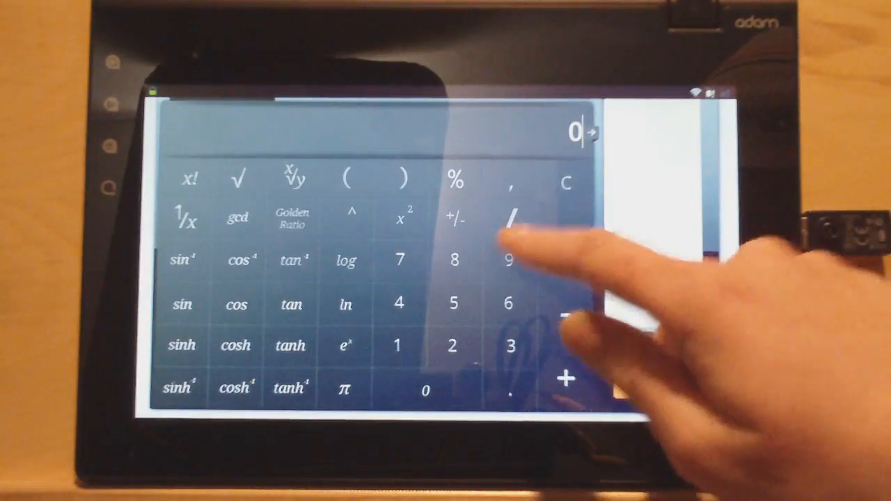
# Step: Enter a calculator value, then view Kindle's archived cloud books list
pyautogui.click(509, 260)
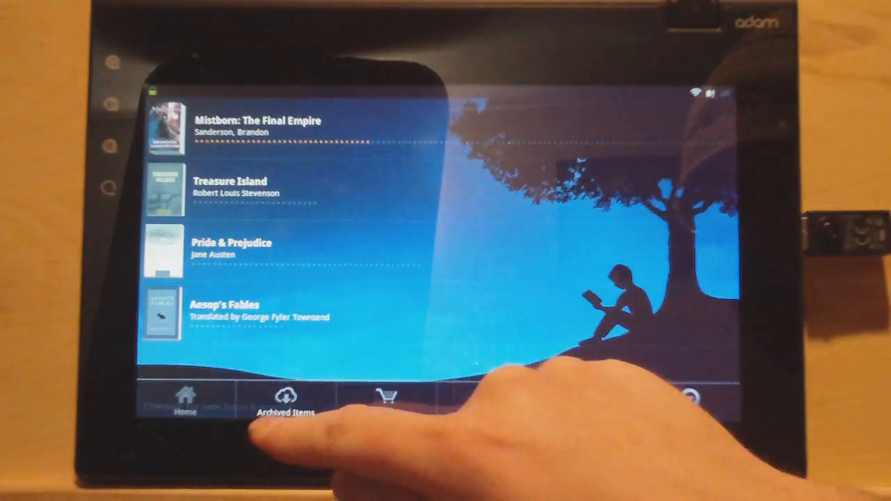
pyautogui.click(285, 401)
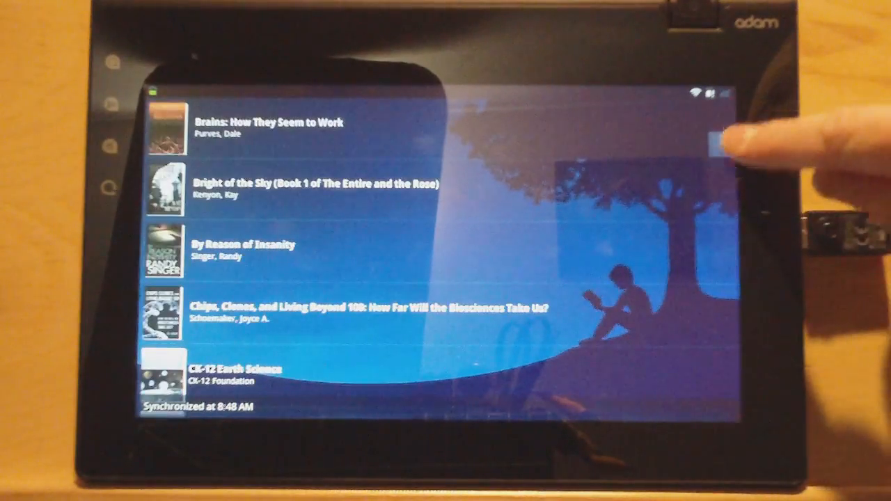
pyautogui.scroll(-3)
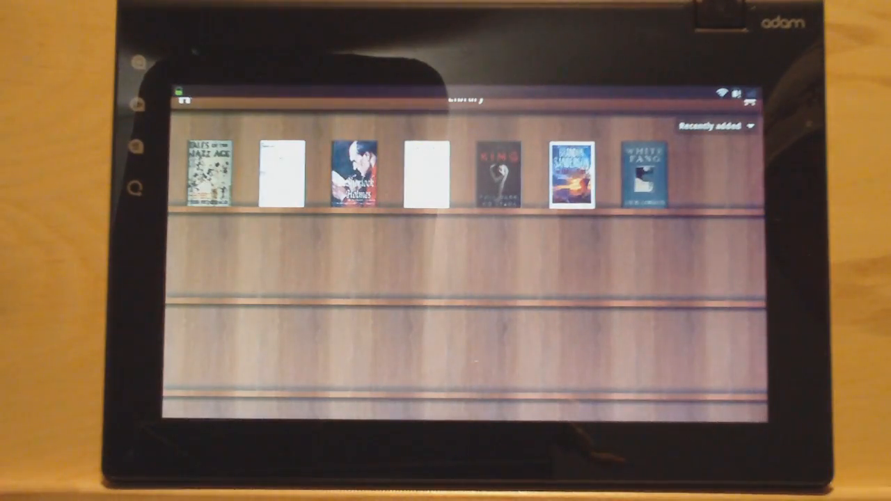
# Step: Show the Aldiko bookshelf of recently added ebooks, including White Fang
pyautogui.click(356, 174)
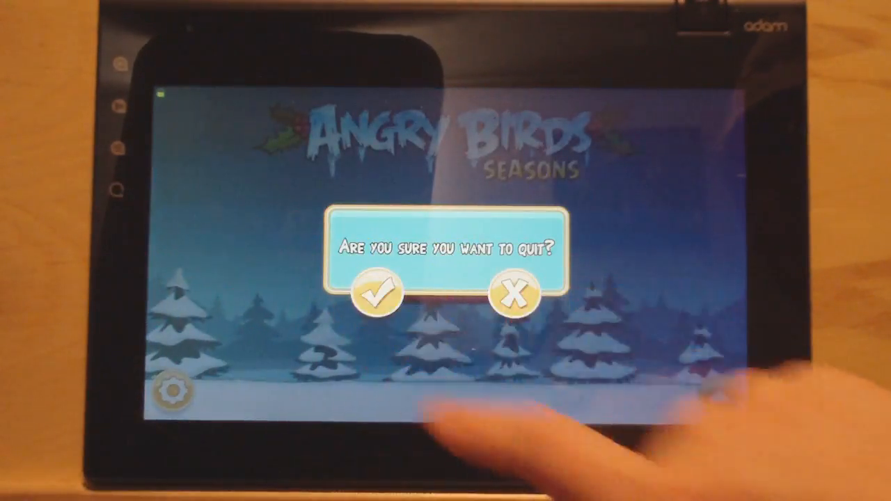
pyautogui.click(381, 293)
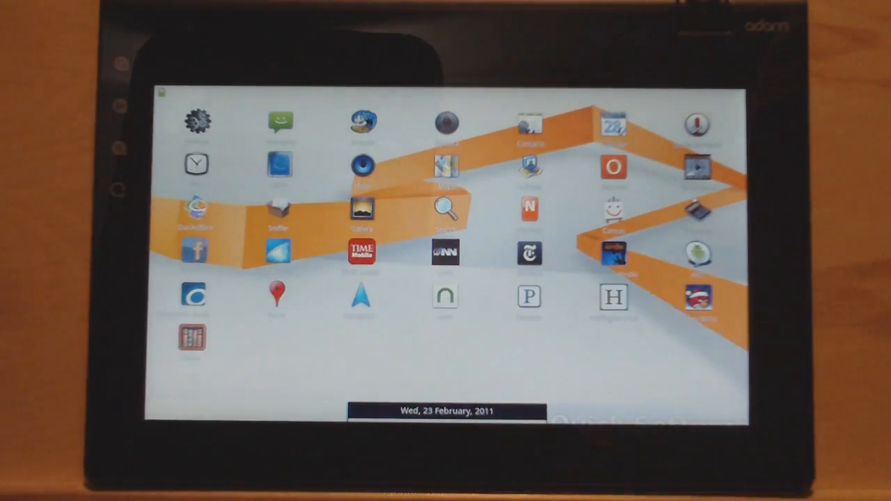
# Step: Start the TIME Mobile app from the Launcher Pro home screen
pyautogui.click(362, 253)
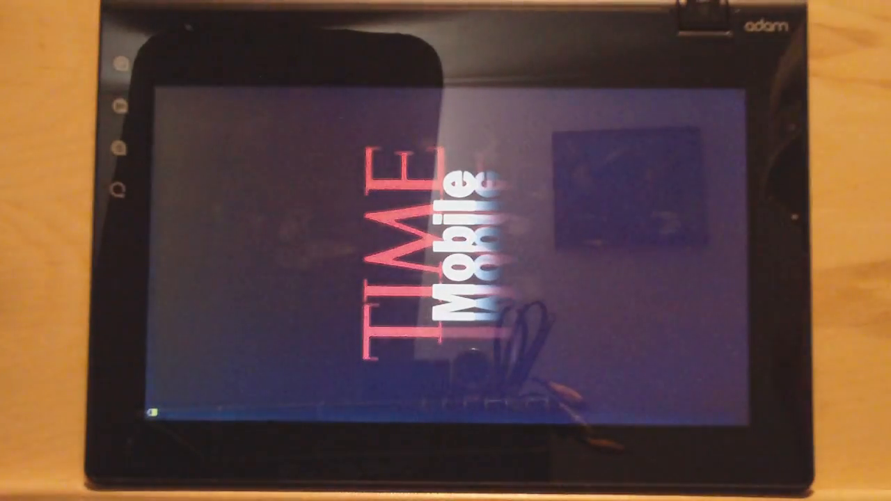